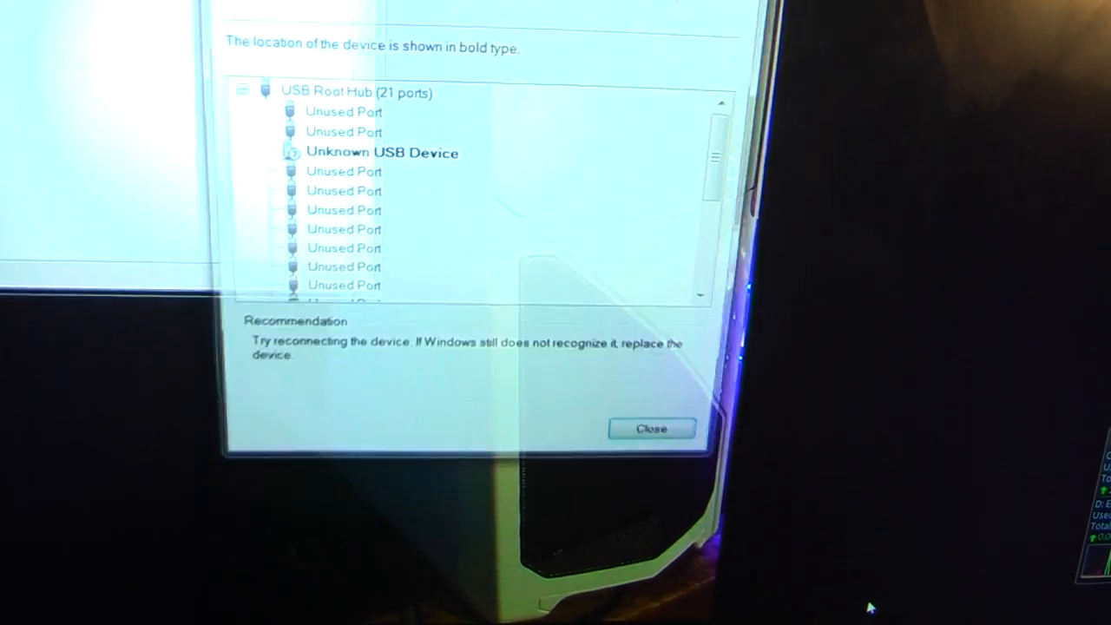
Select the USB Root Hub and Unknown USB Device, then follow the HTC driver installation.
left_click(356, 92)
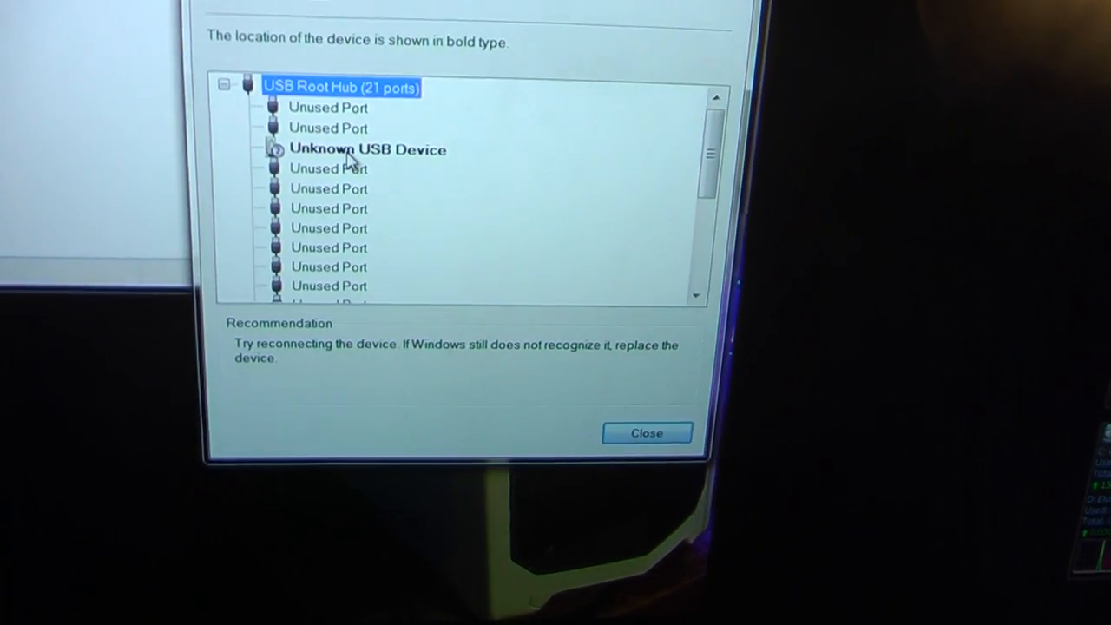
left_click(367, 149)
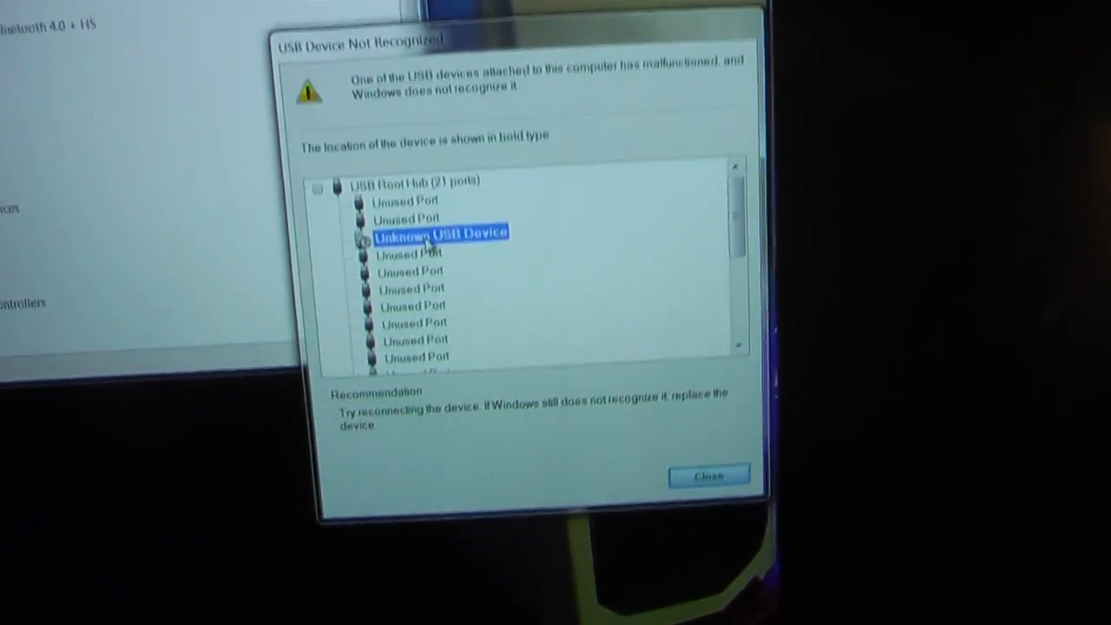
left_click(708, 476)
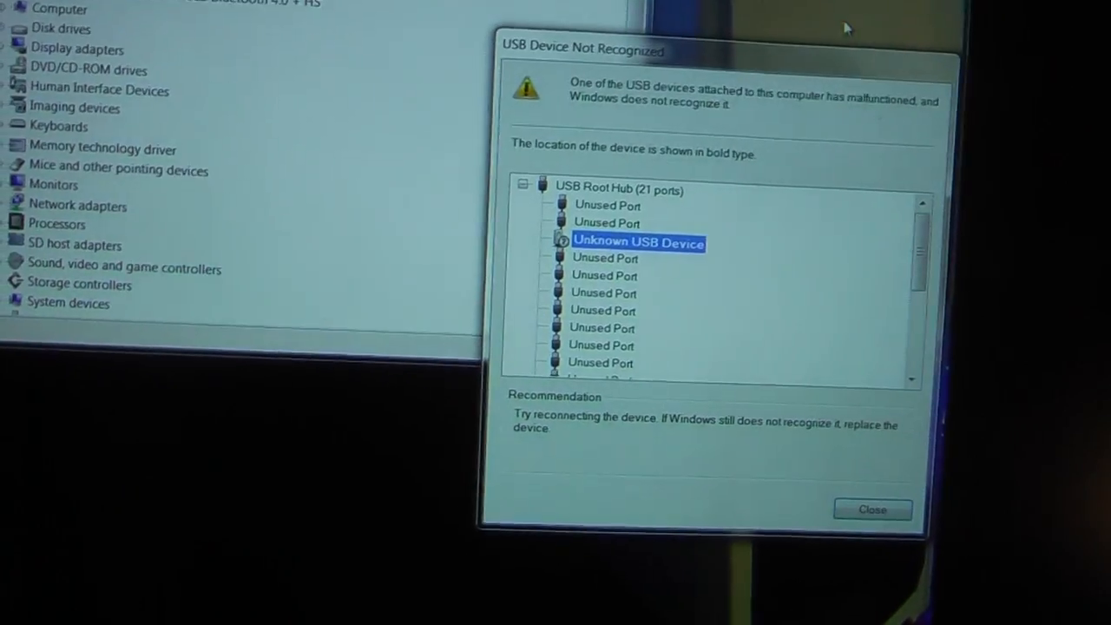
left_click(873, 509)
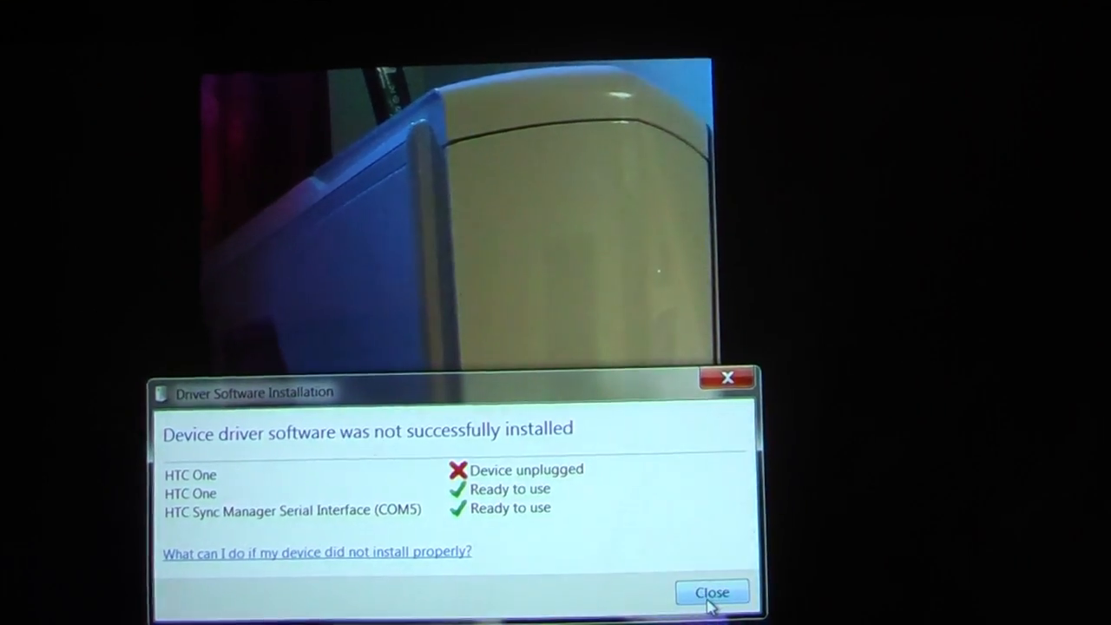
Close the Driver Software Installation report and the HTC Sync Manager AutoPlay window.
left_click(712, 593)
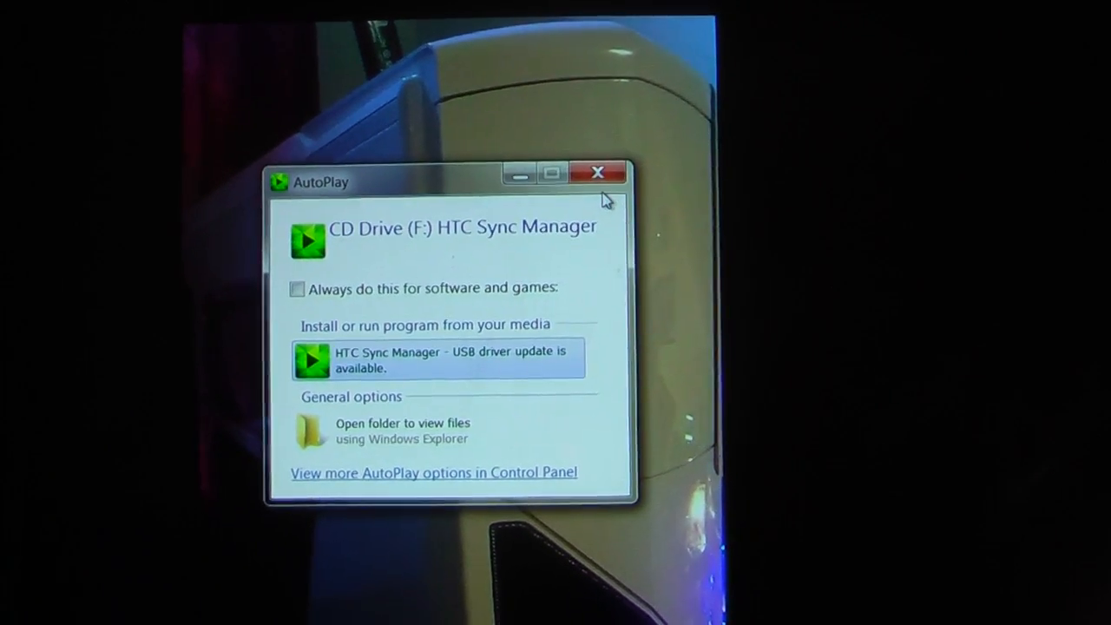
left_click(597, 172)
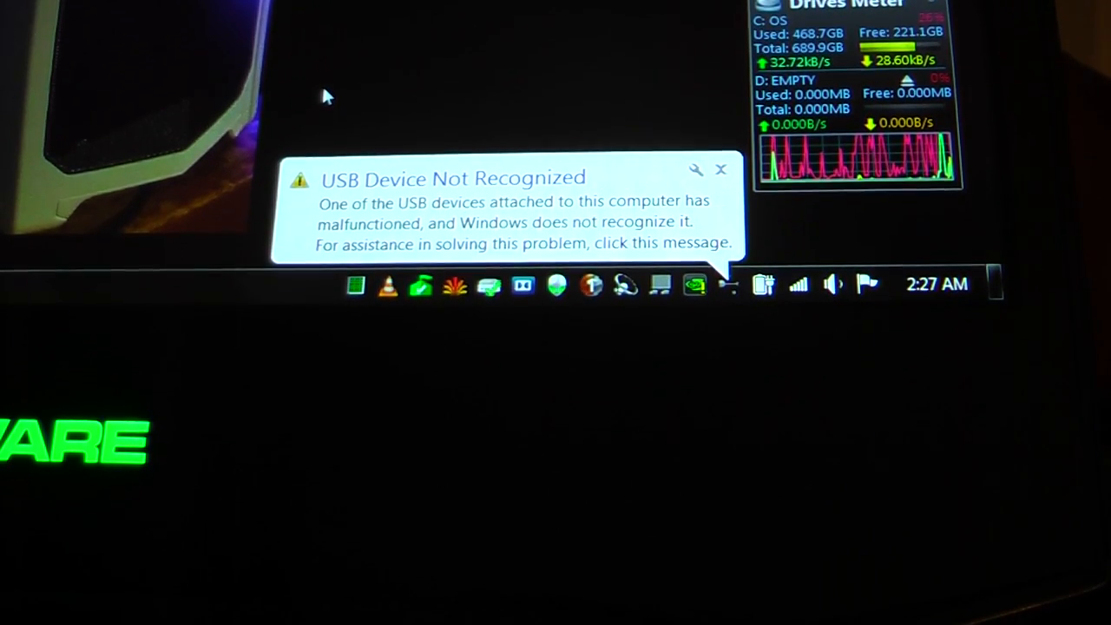
Watch the USB Device Not Recognized balloon appear above the system tray.
left_click(721, 169)
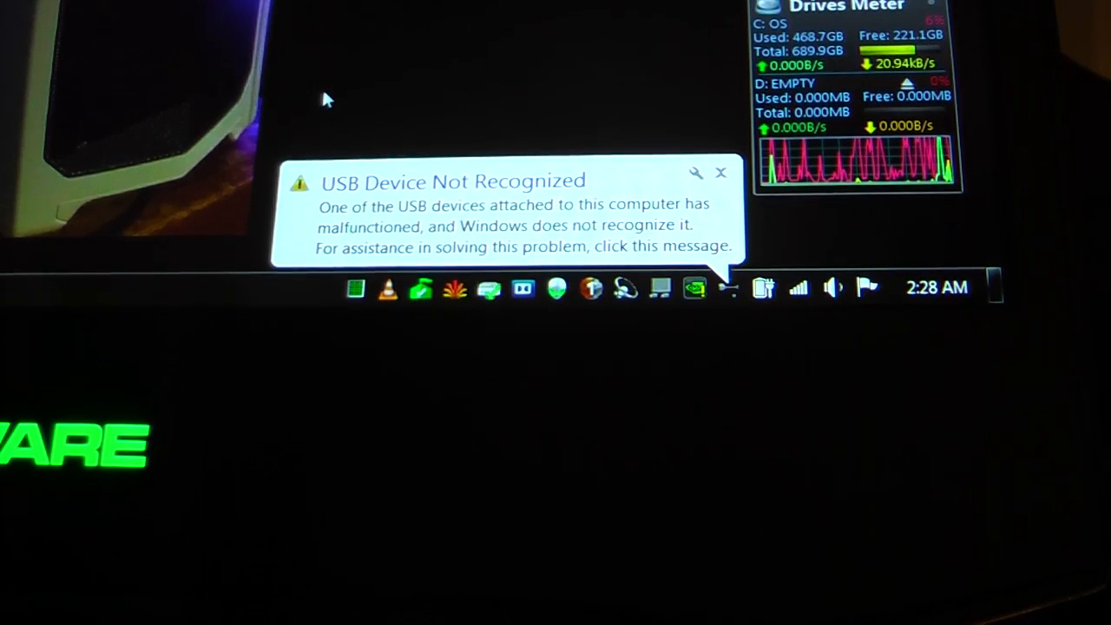
left_click(721, 173)
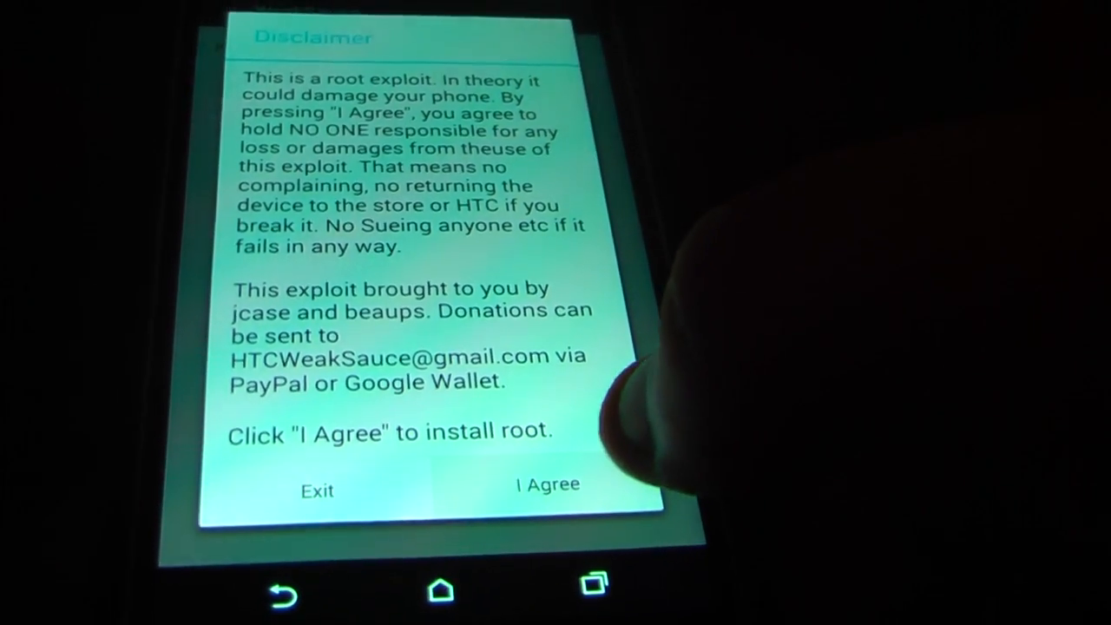
Agree to the WeakSauce disclaimer, relaunch WeakSauce, and agree again to attempt root.
left_click(547, 483)
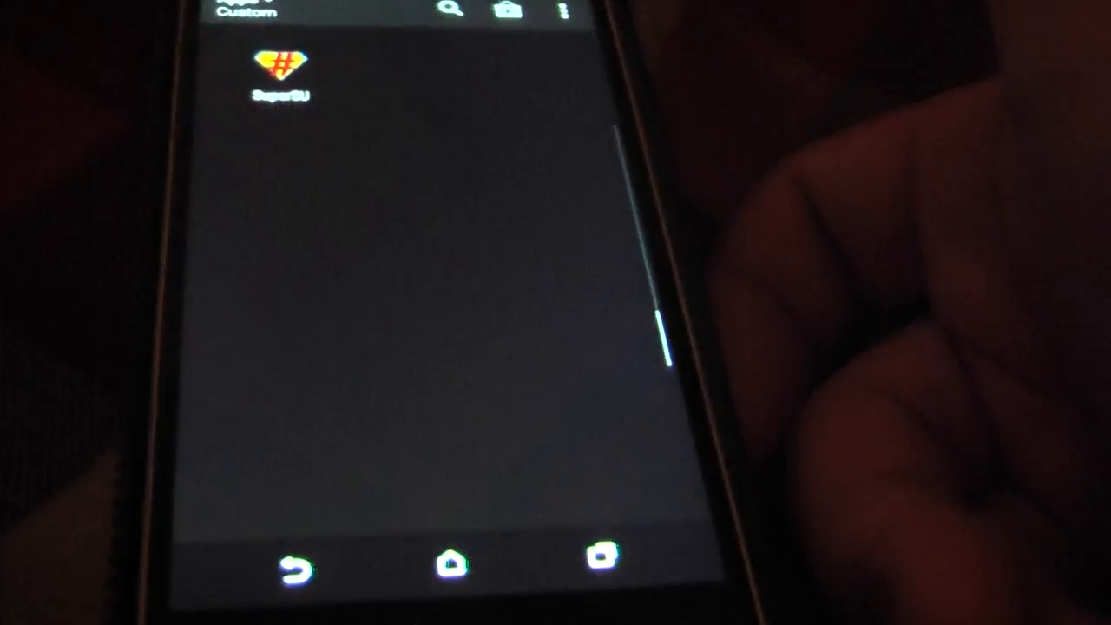
left_click(278, 74)
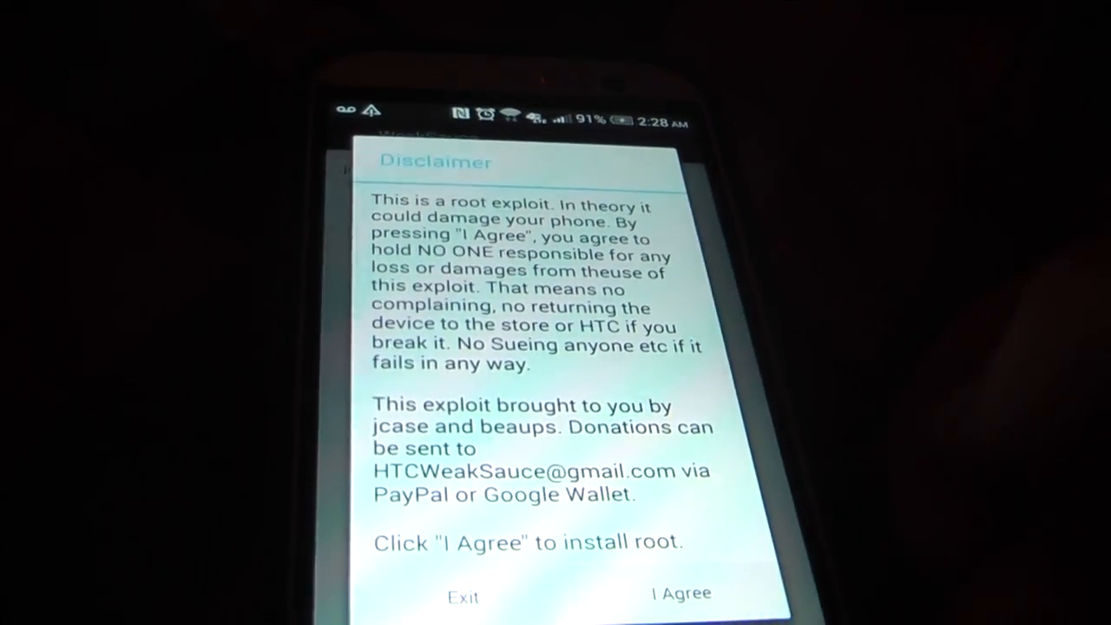
left_click(681, 593)
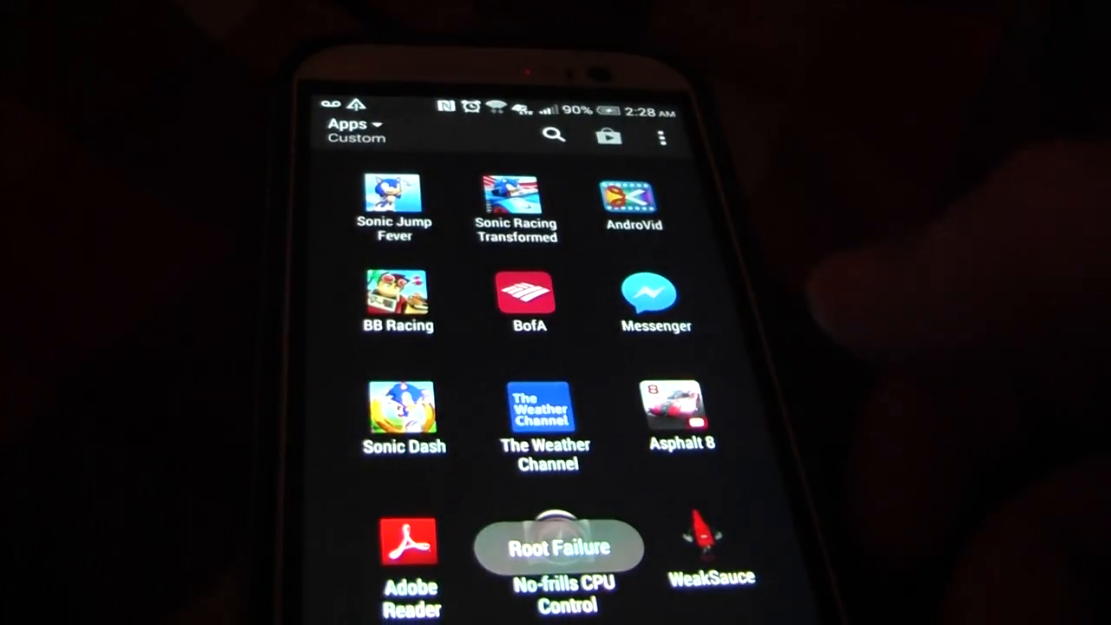